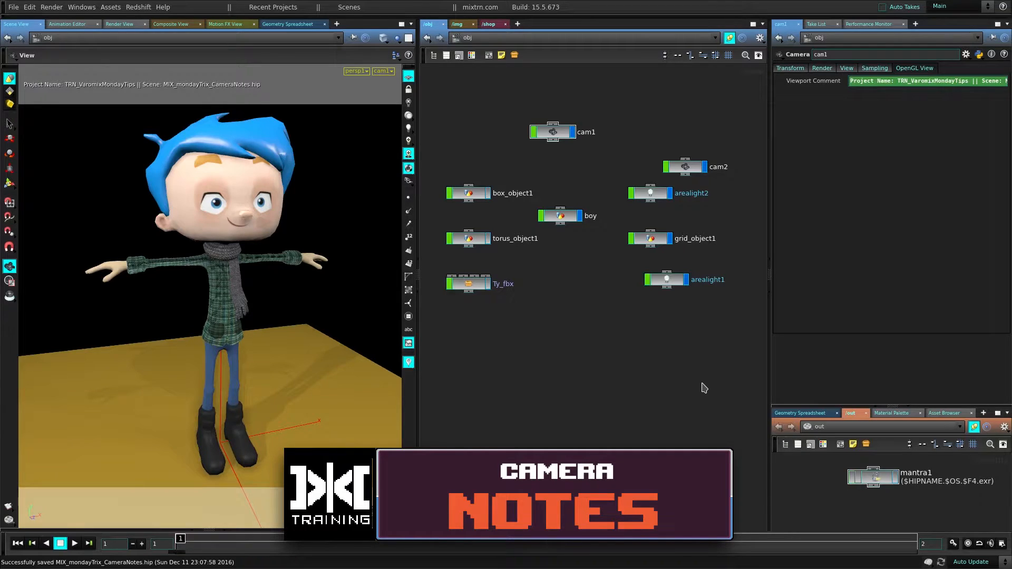
pyautogui.moveTo(592, 294)
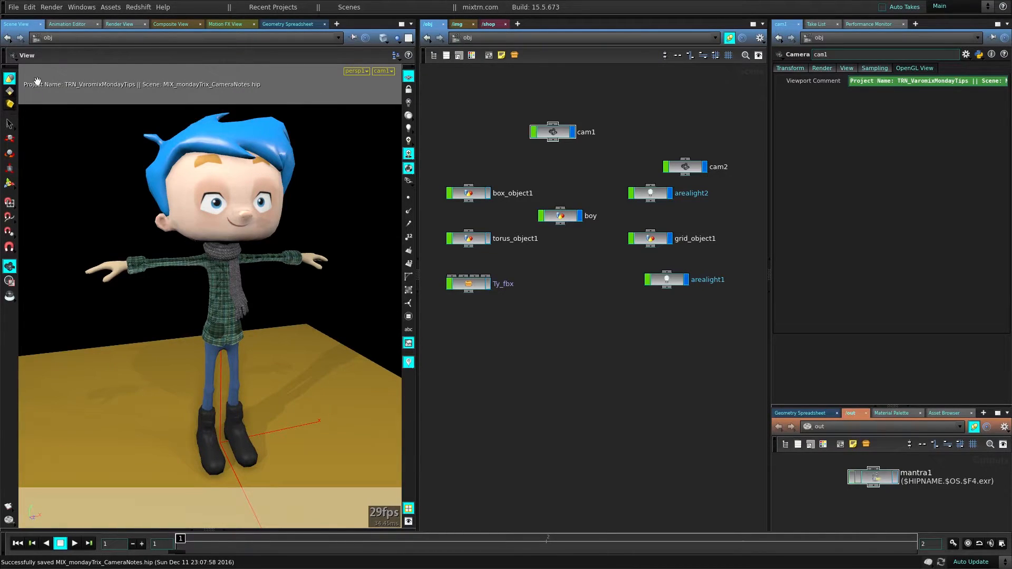
pyautogui.moveTo(149, 92)
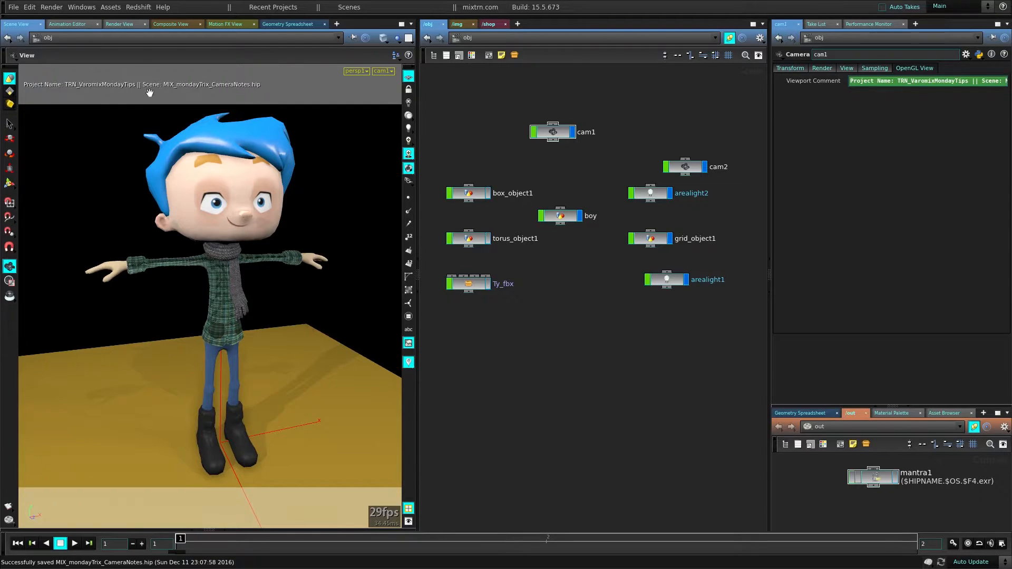
pyautogui.moveTo(326, 242)
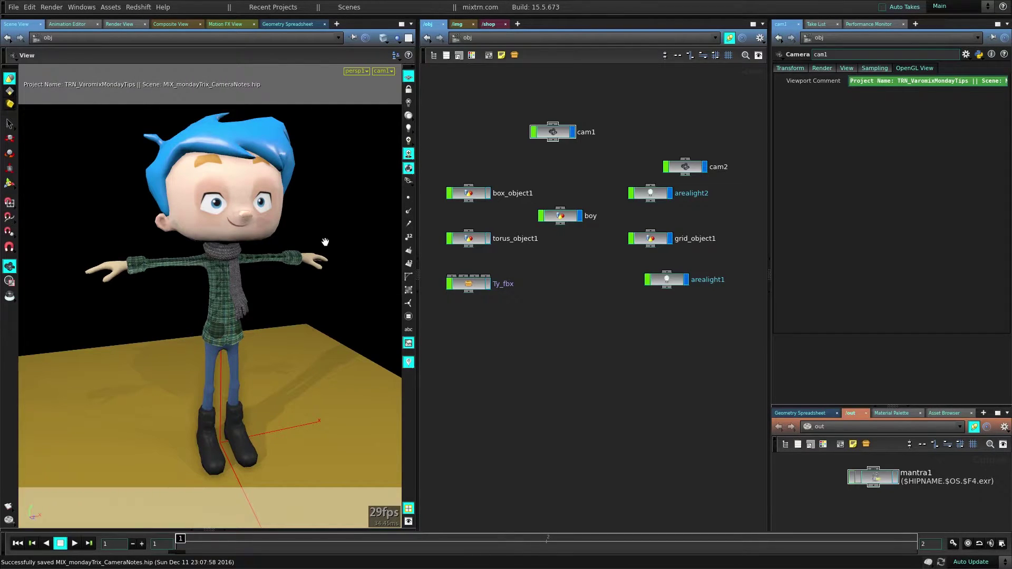
pyautogui.moveTo(481, 133)
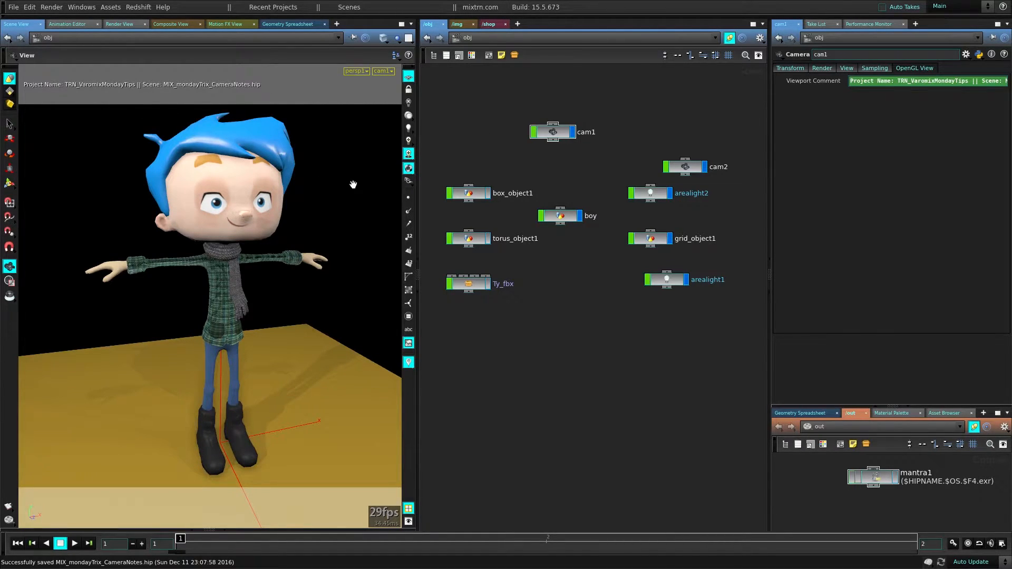
pyautogui.moveTo(340, 173)
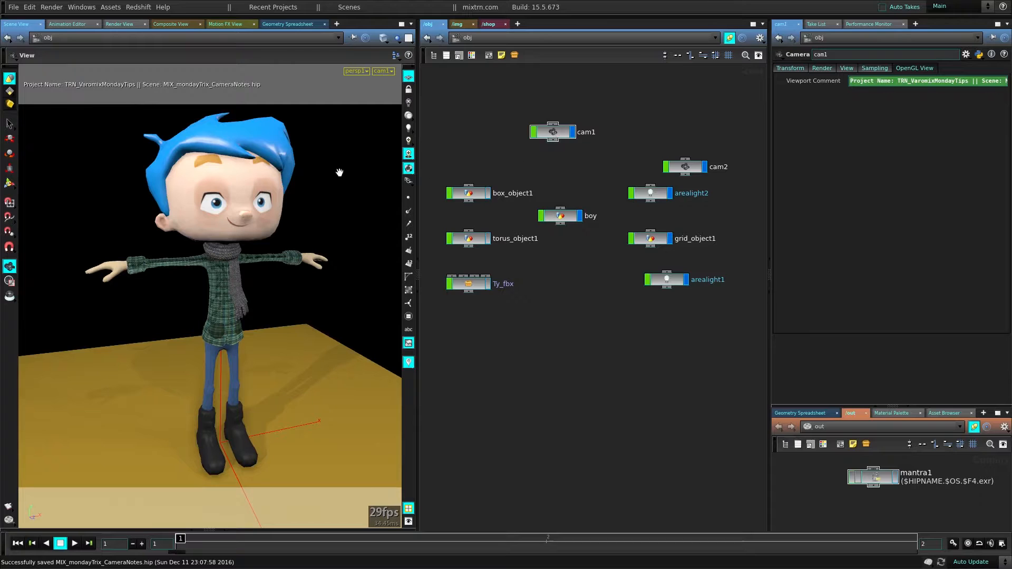
pyautogui.moveTo(432, 148)
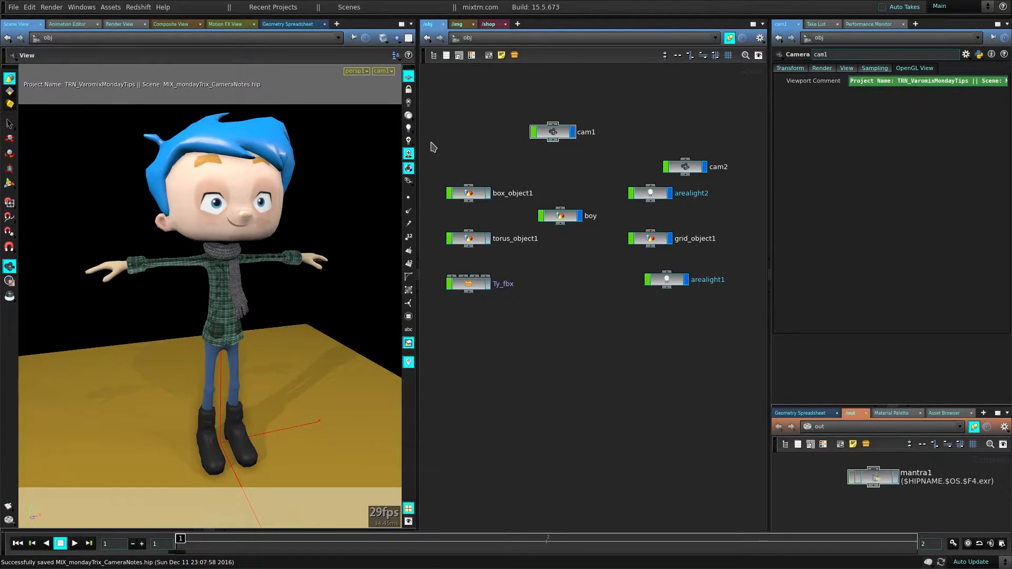
# - Look through cam2 and reach for its parameter customization gear menu
pyautogui.click(551, 131)
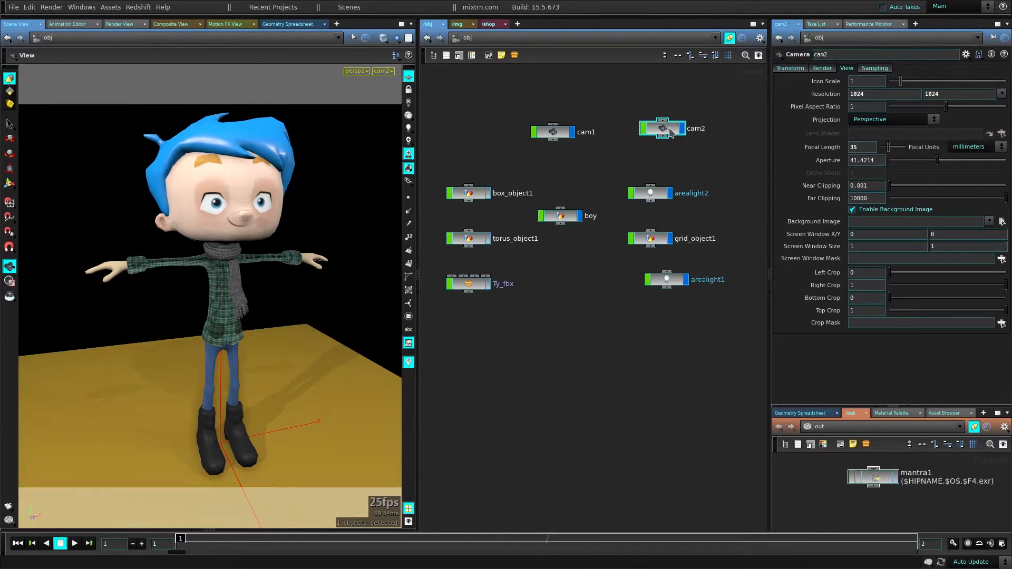
pyautogui.click(967, 54)
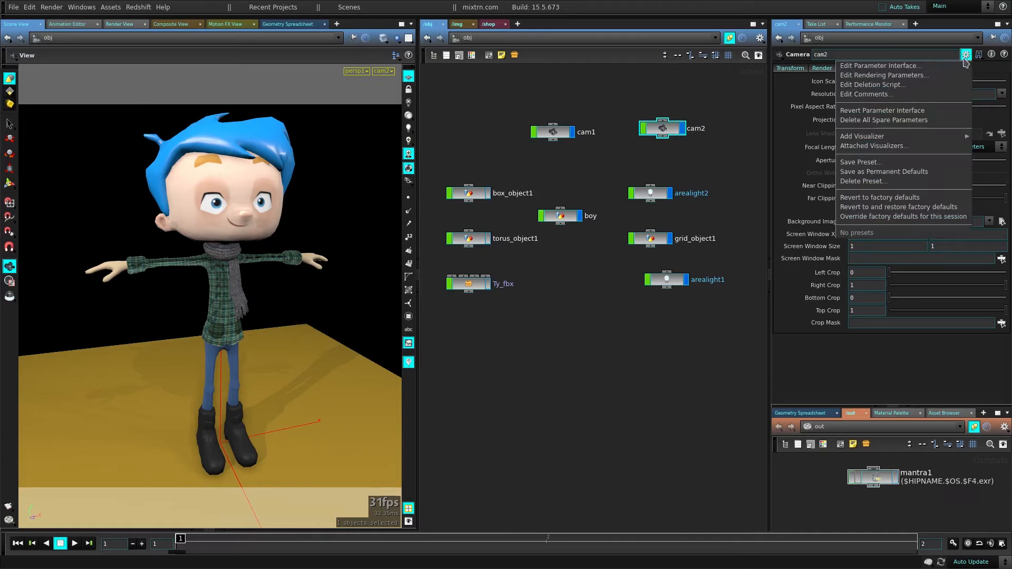
pyautogui.moveTo(897, 75)
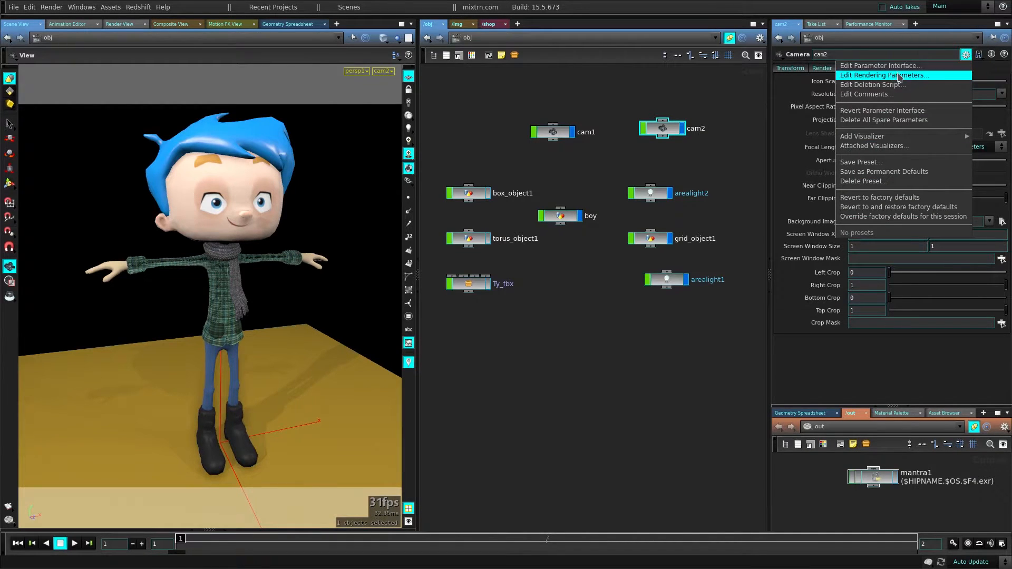
# - Add the Viewport Display > OpenGL View > Viewport Comment parameter to cam2 and accept
pyautogui.click(880, 65)
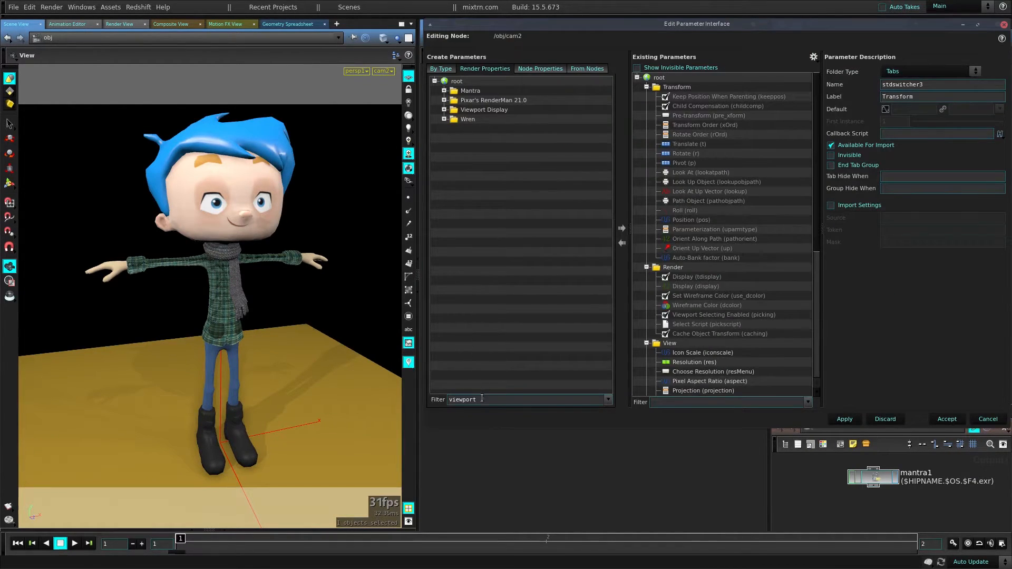
pyautogui.moveTo(419, 386)
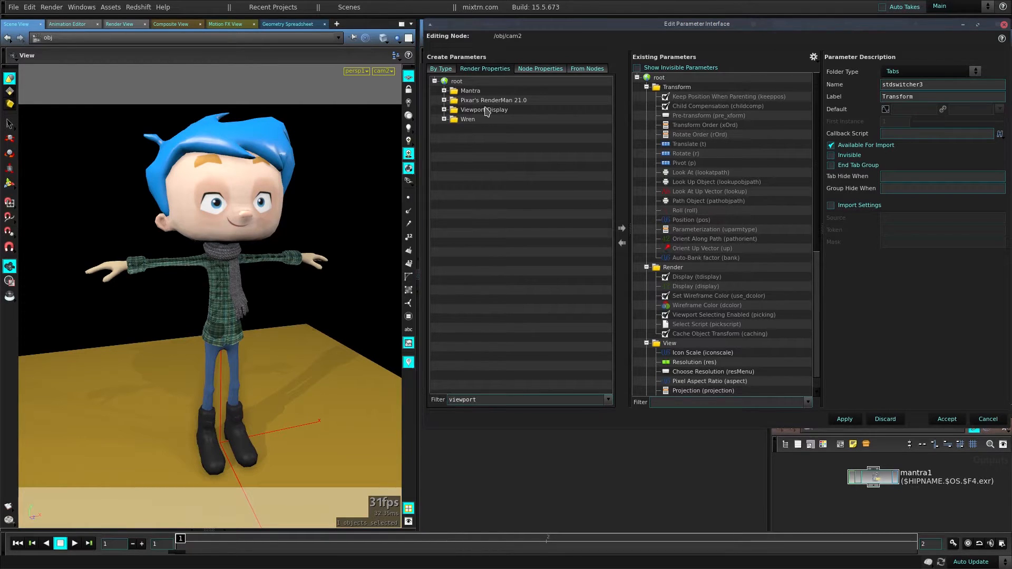
pyautogui.click(445, 108)
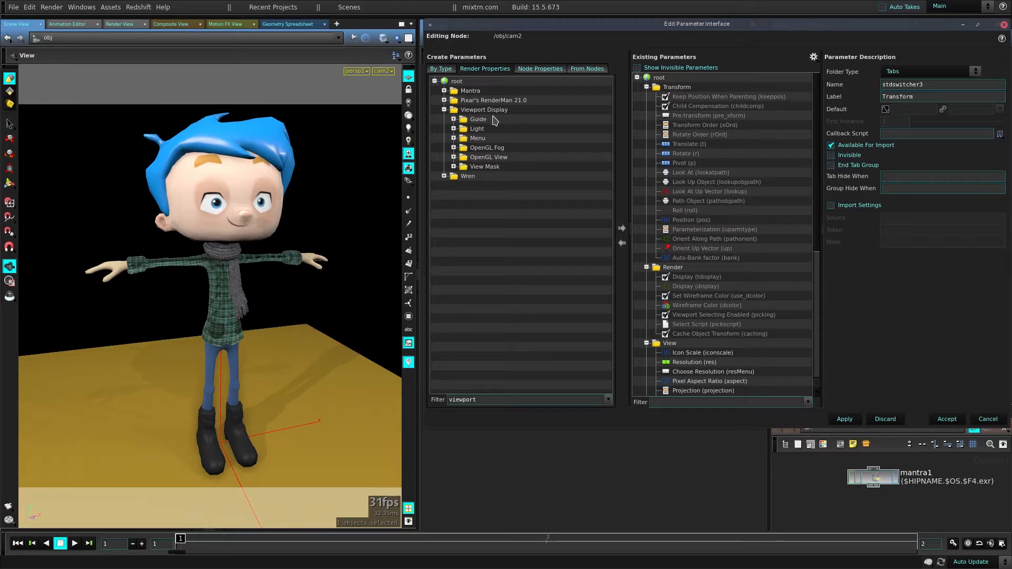
pyautogui.click(456, 158)
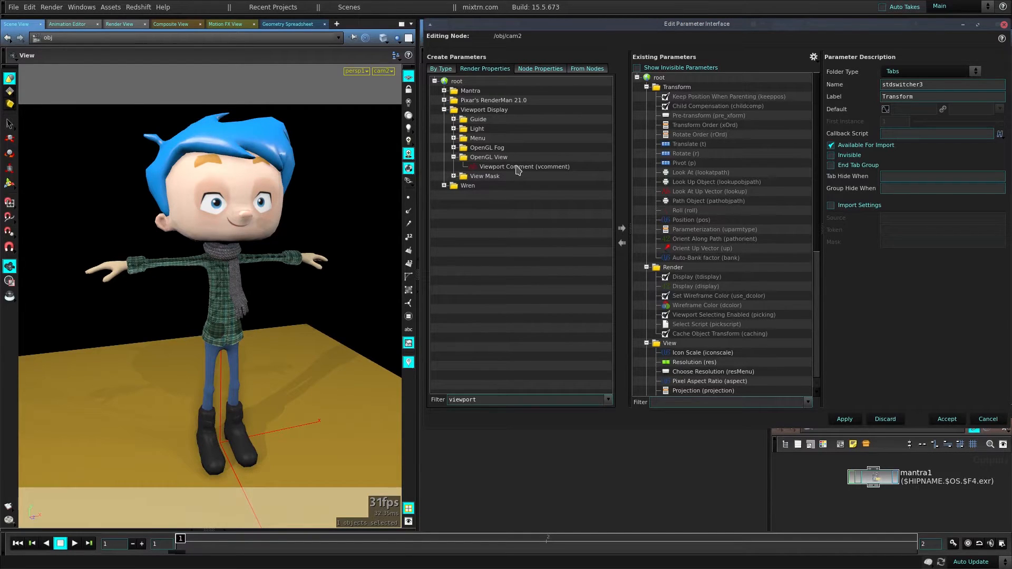
pyautogui.click(524, 167)
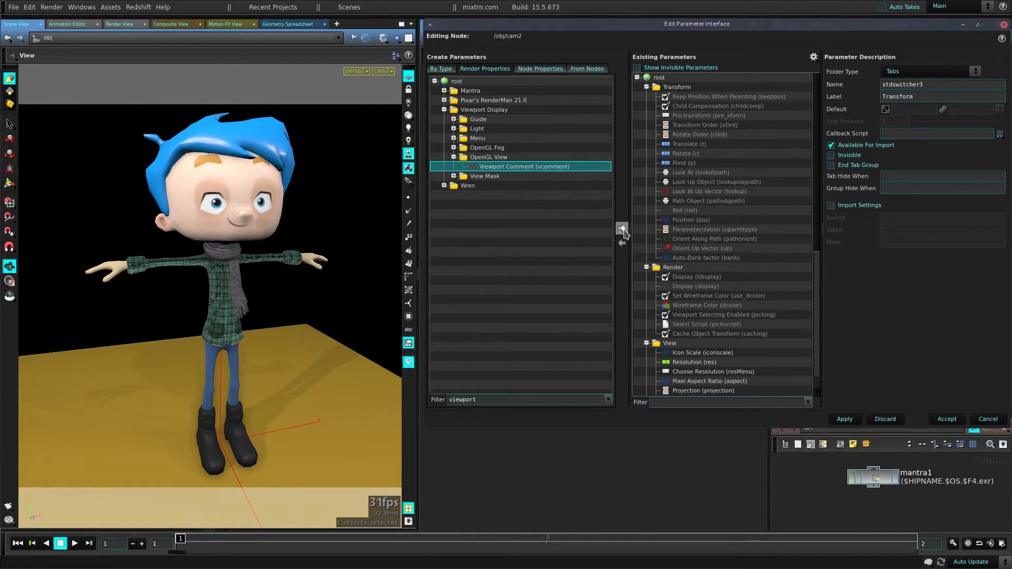
pyautogui.scroll(-3)
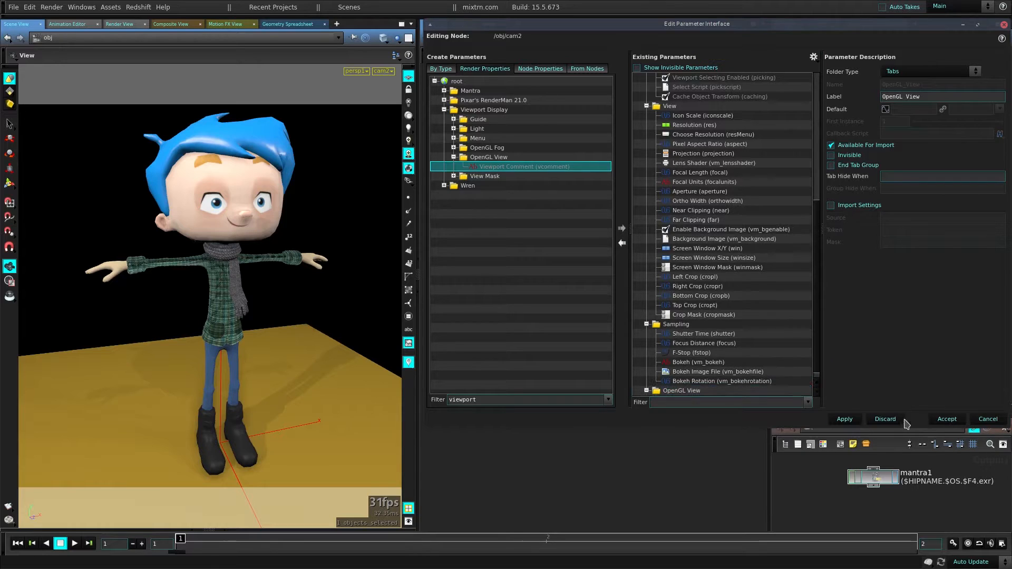
pyautogui.click(947, 419)
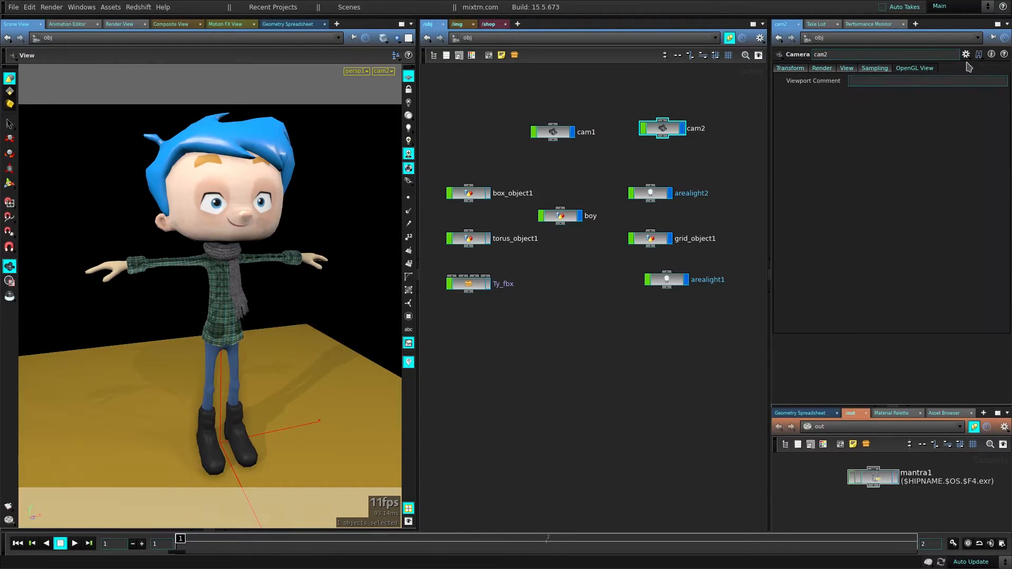
# - Try comments like 'shot name' and 'plase fix arms', ending with 'bring me coffee thank you' shown in cam2
pyautogui.click(924, 81)
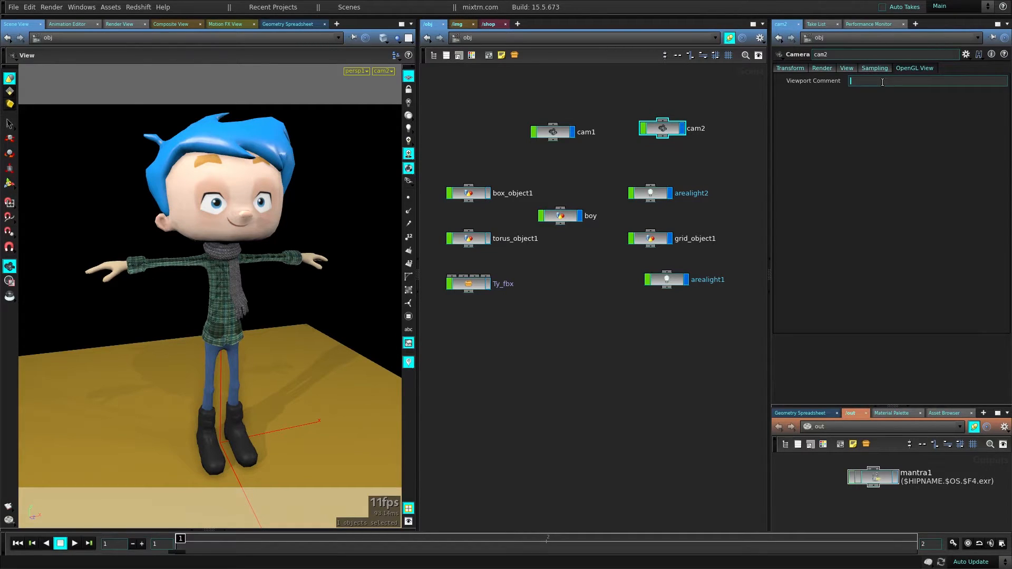
pyautogui.write('shot name')
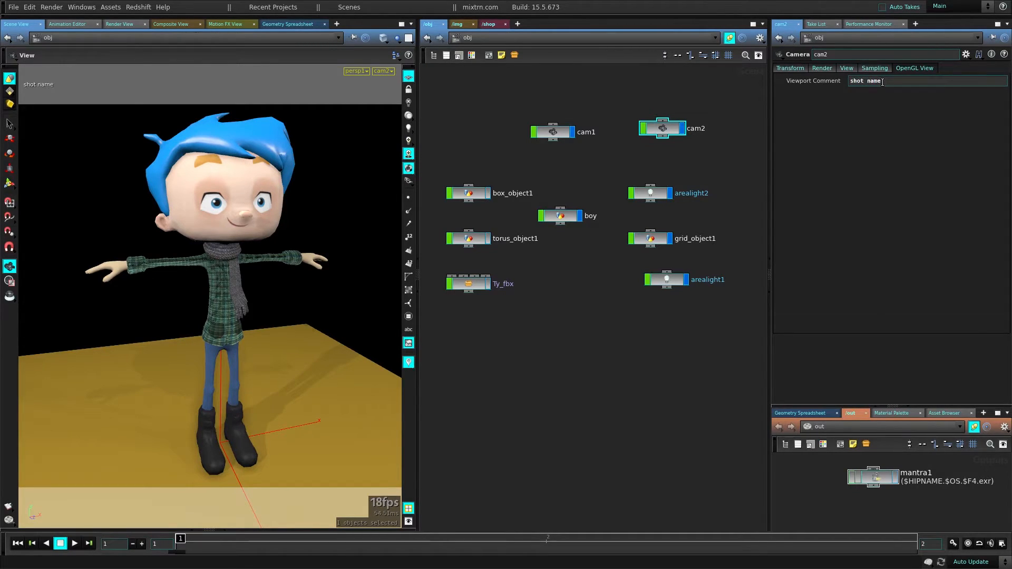
pyautogui.moveTo(768, 73)
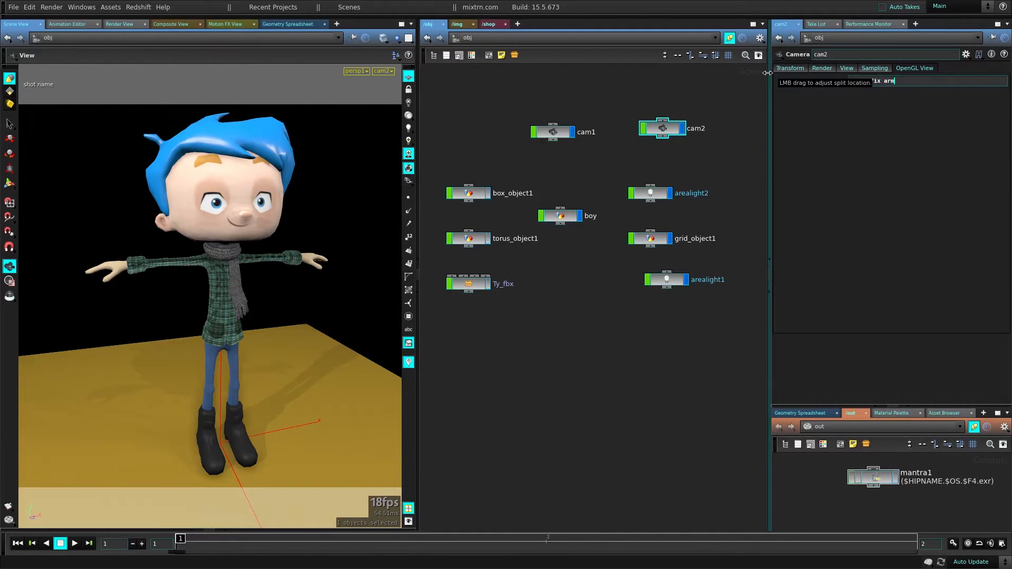
pyautogui.write('plase fix arms')
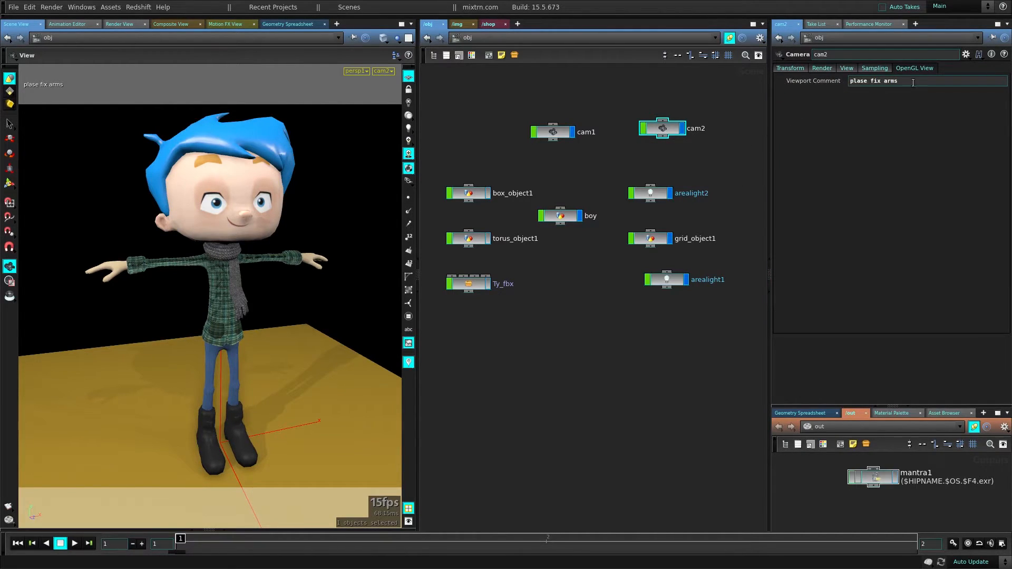
pyautogui.moveTo(813, 81)
pyautogui.write('e')
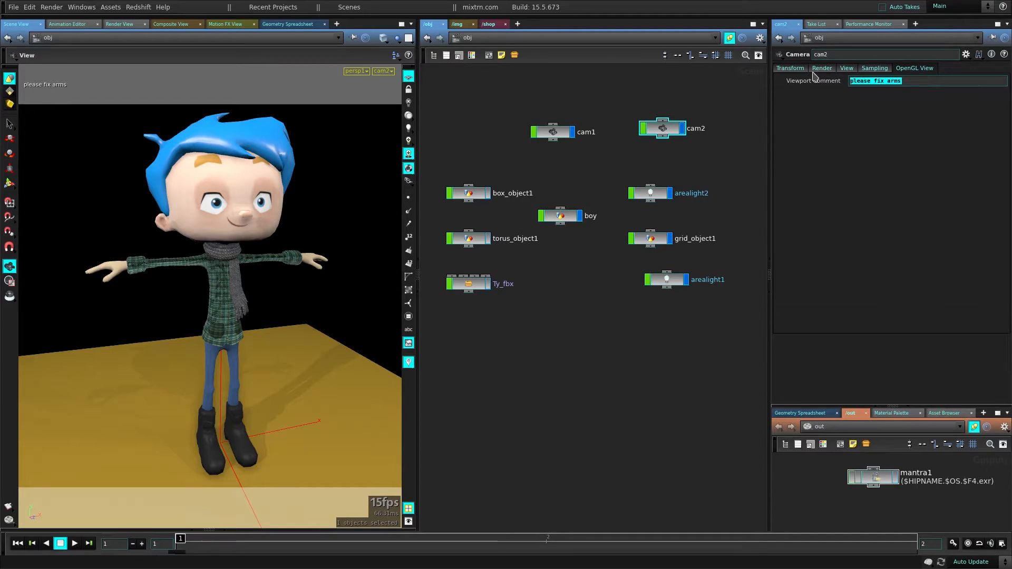
pyautogui.write('bring me c')
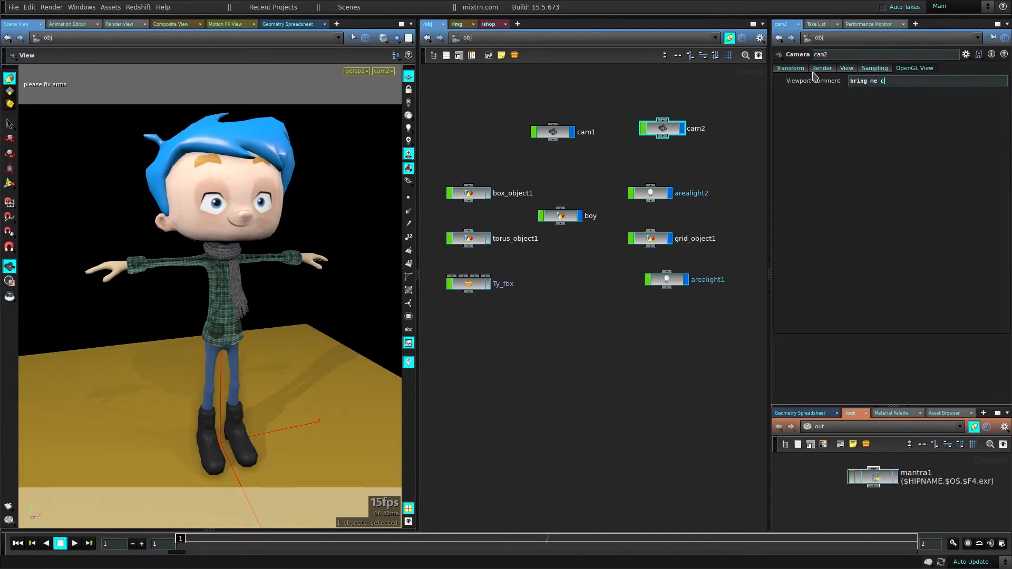
pyautogui.write('offe trah')
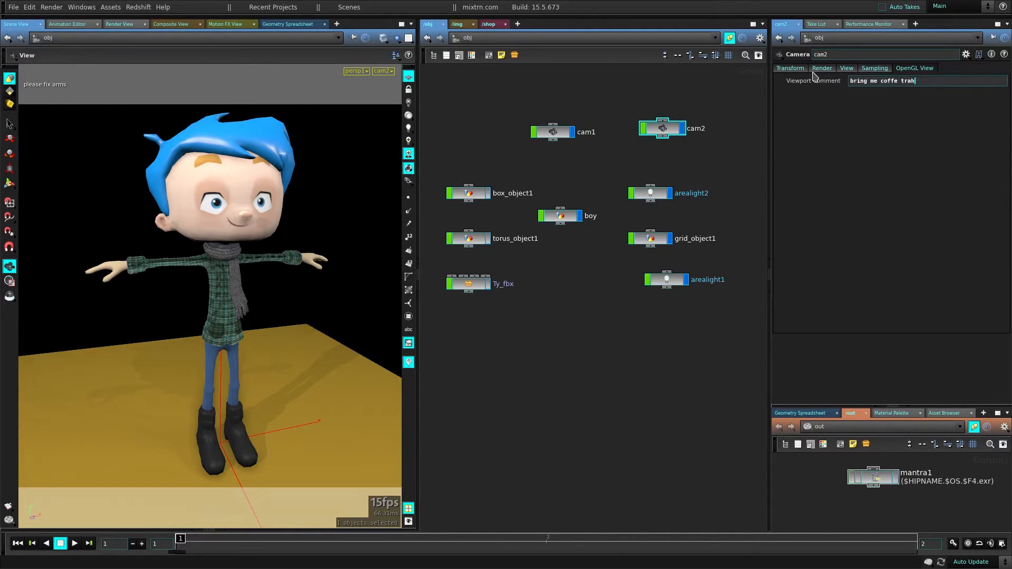
pyautogui.write('thank you')
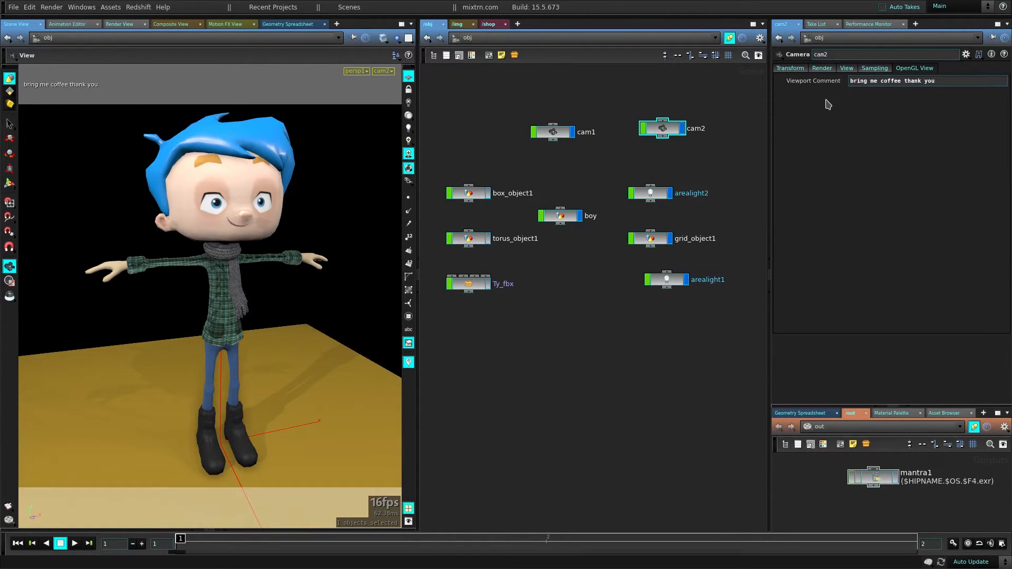
pyautogui.moveTo(813, 80)
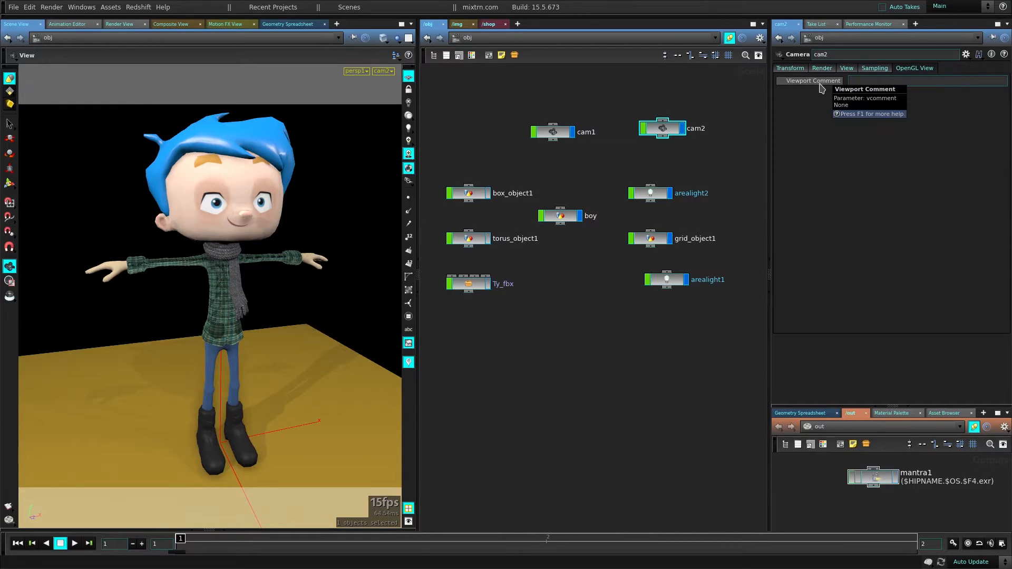
pyautogui.moveTo(738, 196)
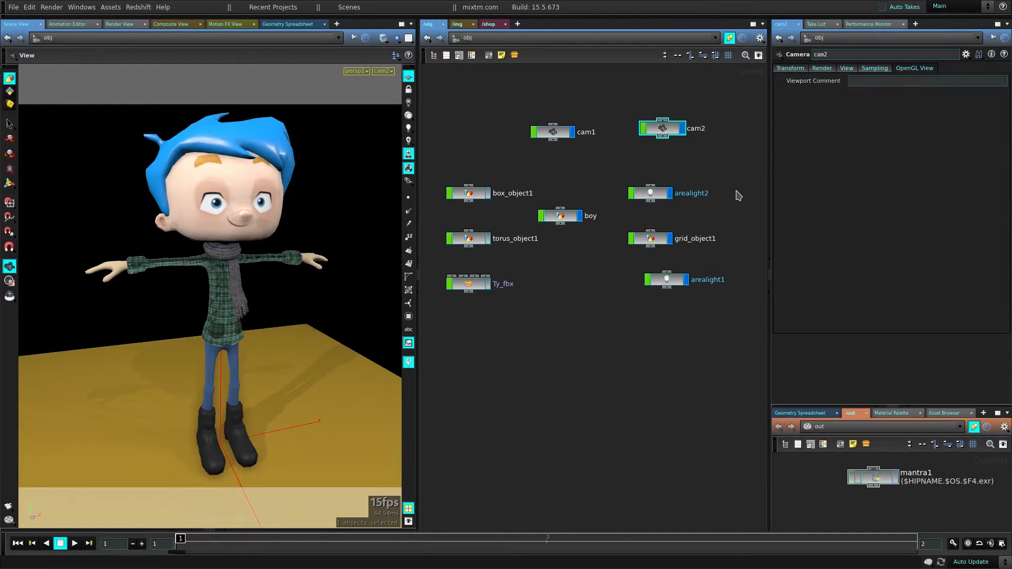
pyautogui.moveTo(624, 169)
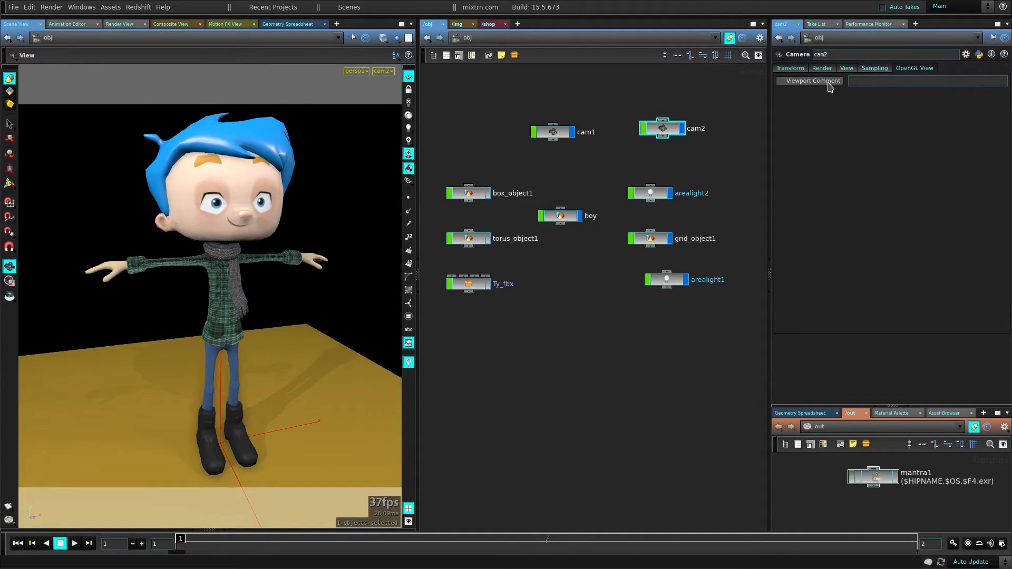
# - Bring up the Edit Expression window for cam2's vcomment parameter
pyautogui.click(923, 81)
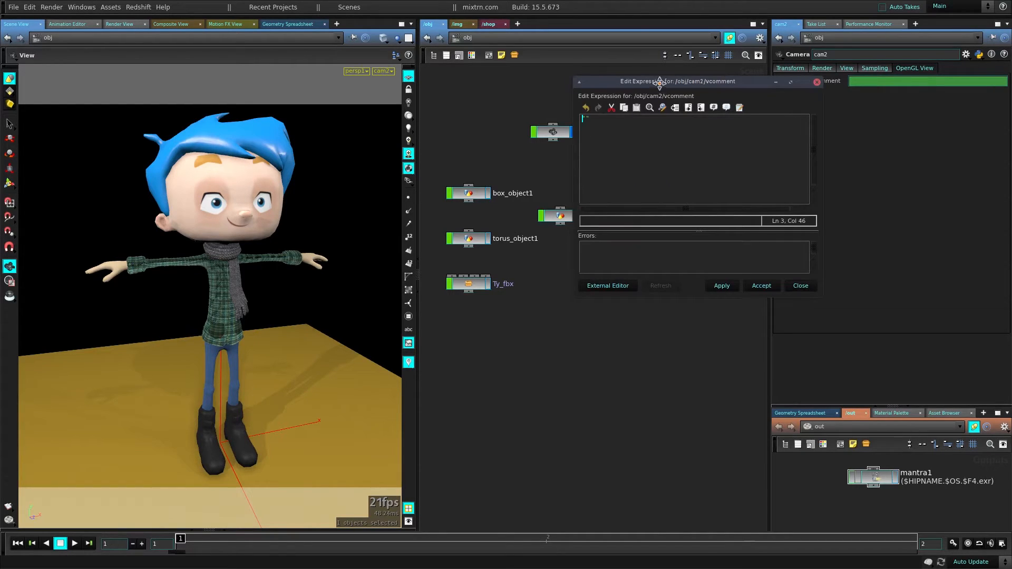
# - Enter the Python expression hou.hipFile.basename() so the comment shows the scene file name
pyautogui.write('hou')
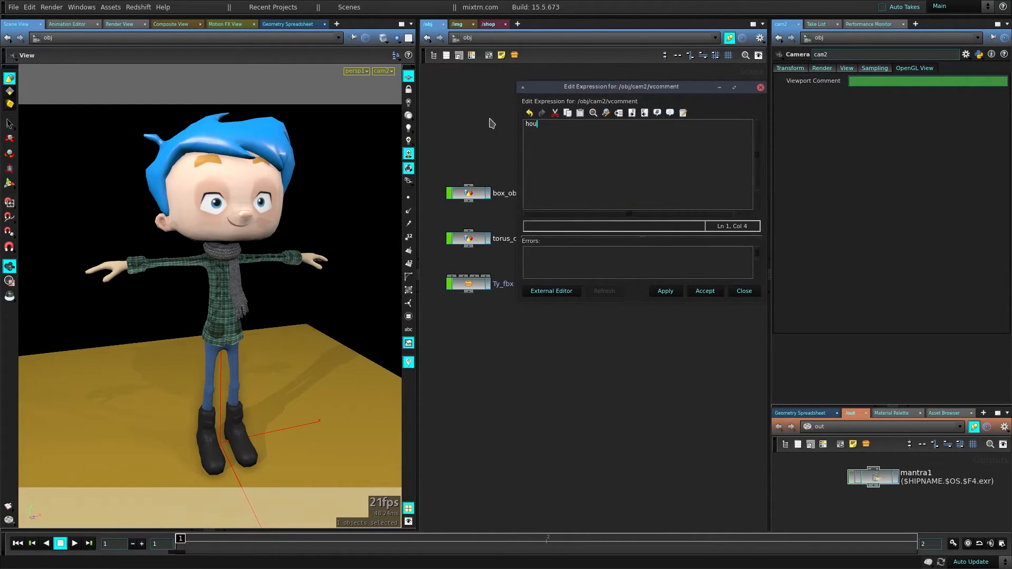
pyautogui.write('.')
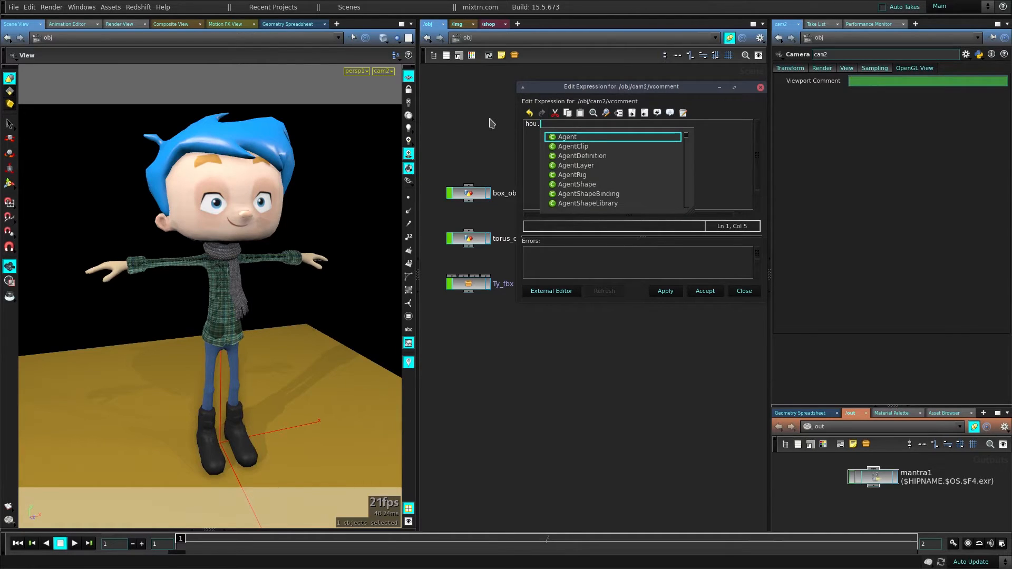
pyautogui.write('hipFile.basename(')
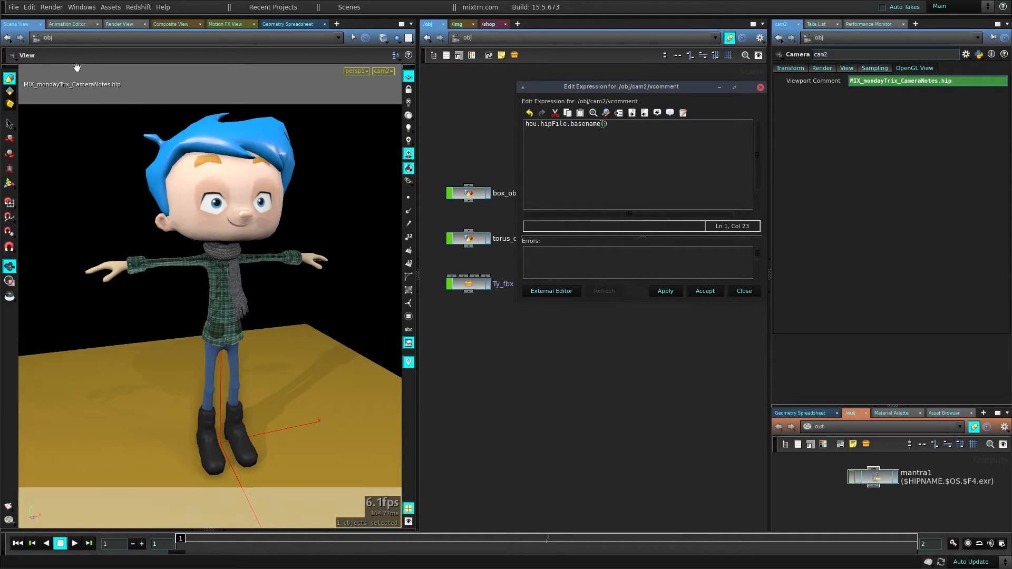
pyautogui.moveTo(83, 101)
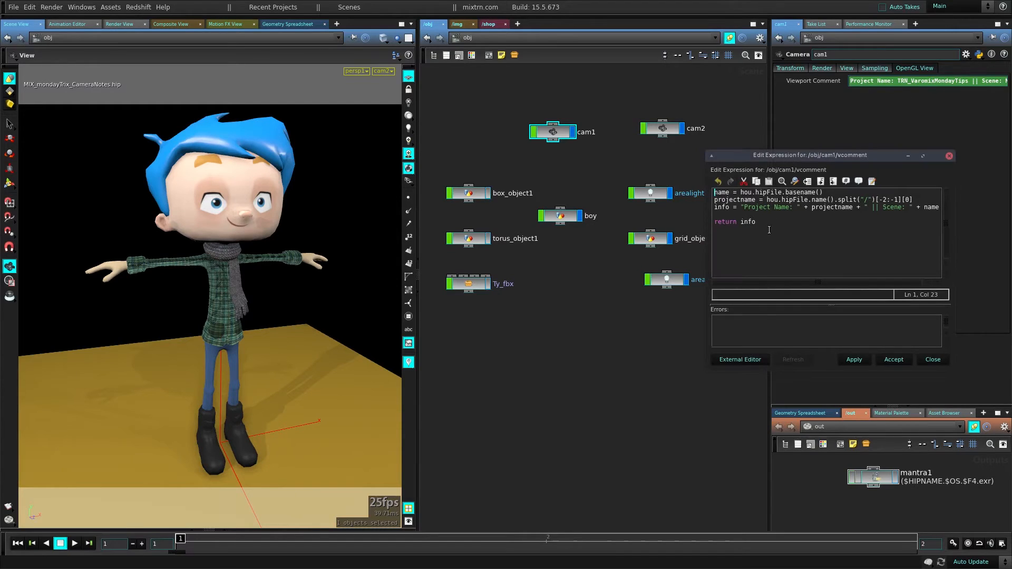
# - Copy cam1's whole project-and-scene comment script and close its expression editor
pyautogui.press('ctrl+a')
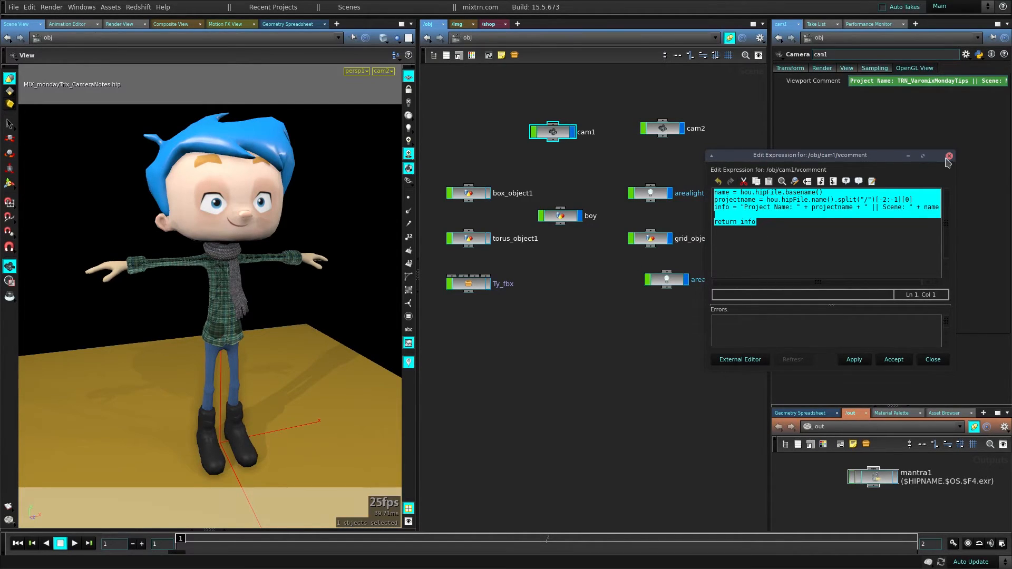
pyautogui.click(661, 132)
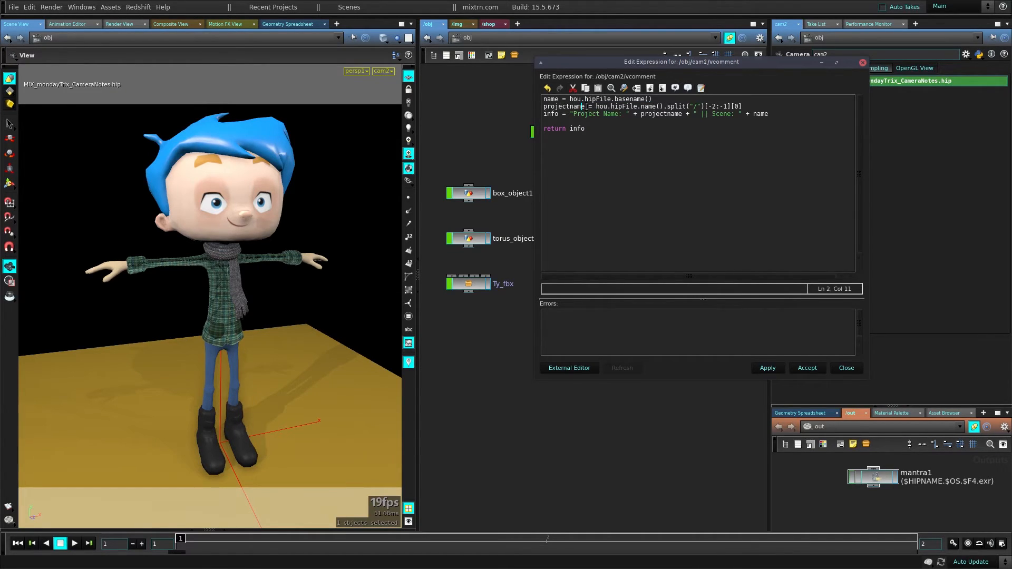
# - Review the projectname lines and apply the script so cam2 shows the project and scene name note
pyautogui.doubleClick(563, 106)
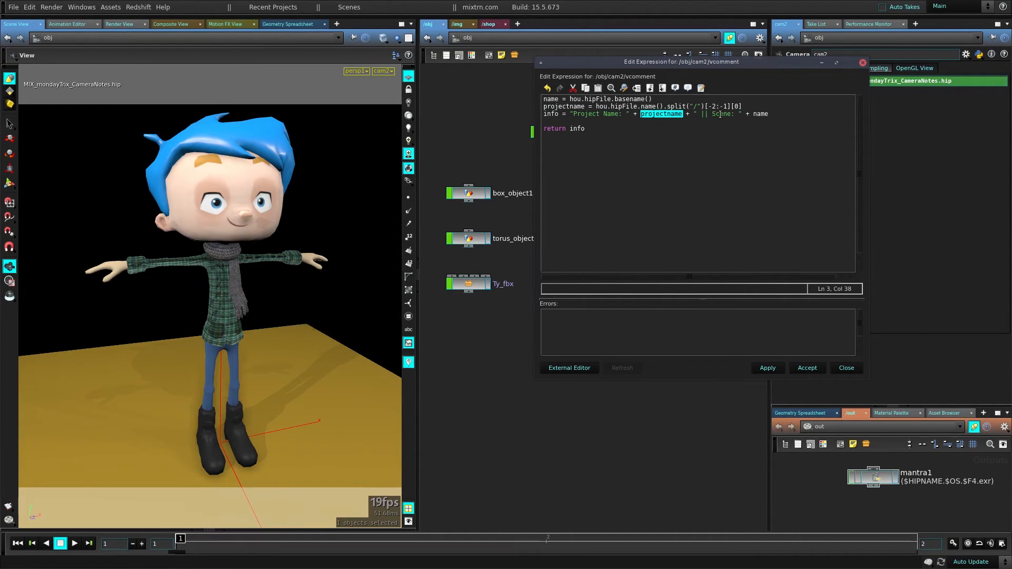
pyautogui.doubleClick(571, 128)
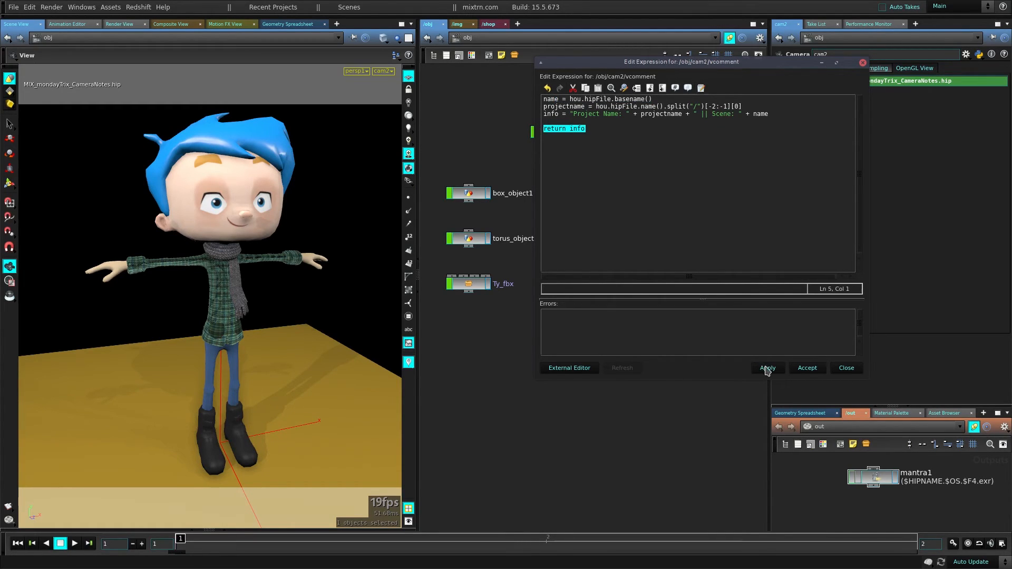
pyautogui.click(767, 368)
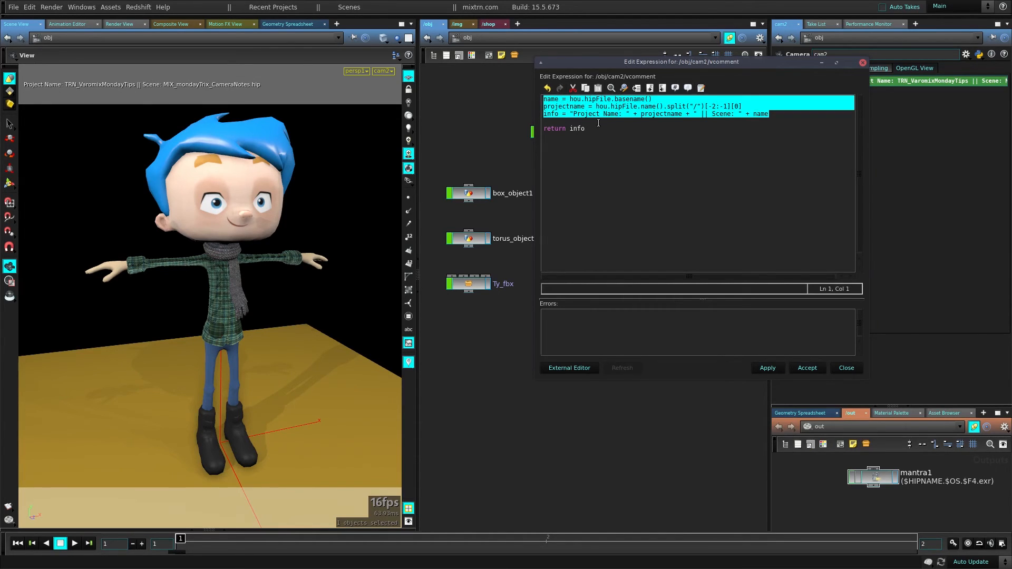
pyautogui.click(585, 129)
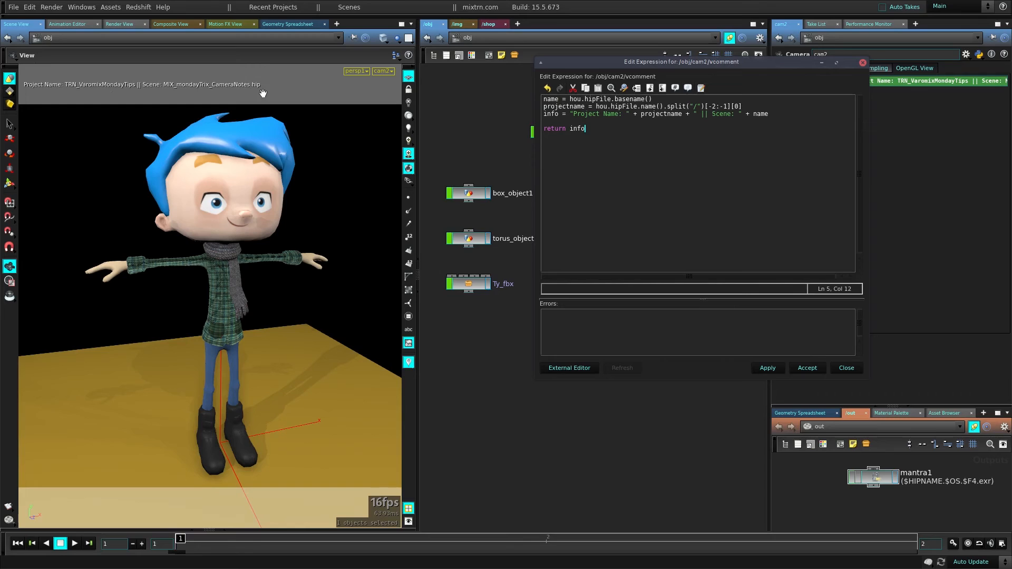
pyautogui.moveTo(481, 294)
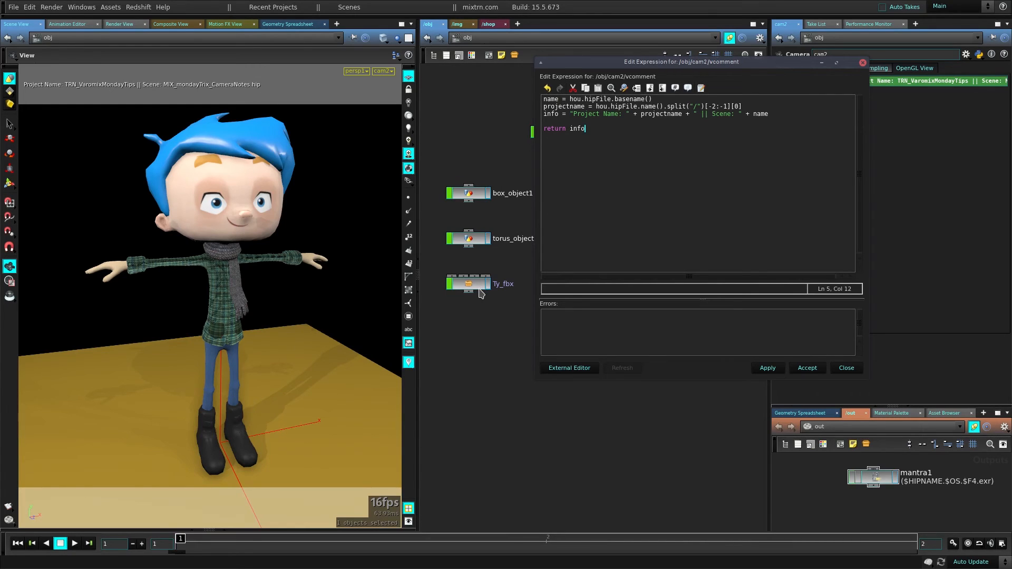